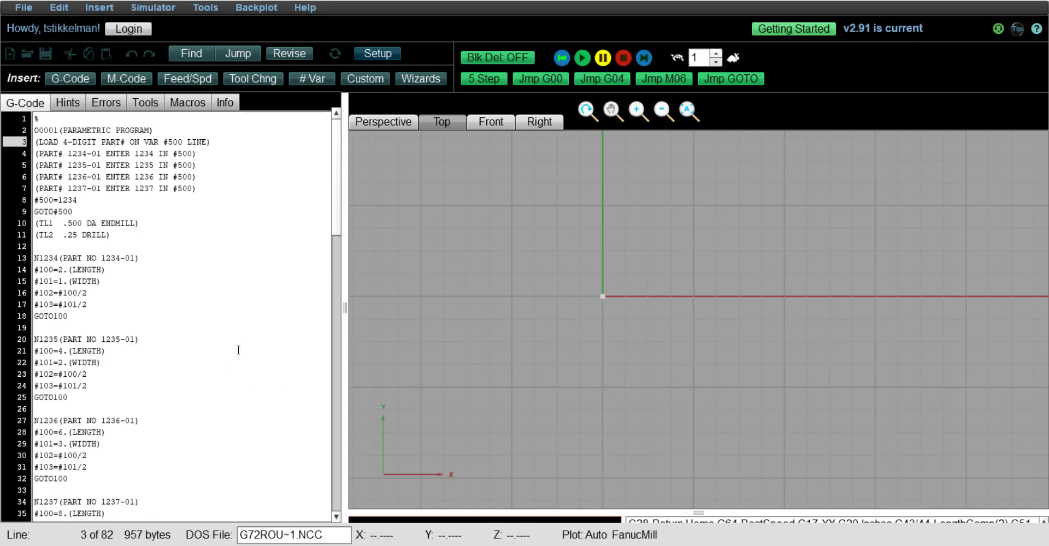
mouse_move(236, 348)
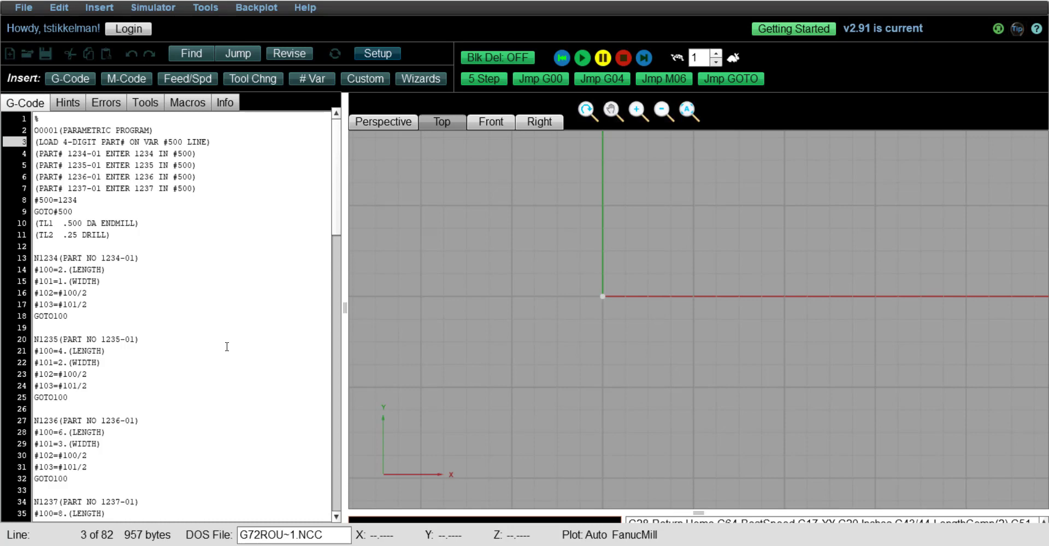
Review the #500=1234 assignment, the GOTO#500 jump and the parameter block for part 1234.
scroll(down, 3)
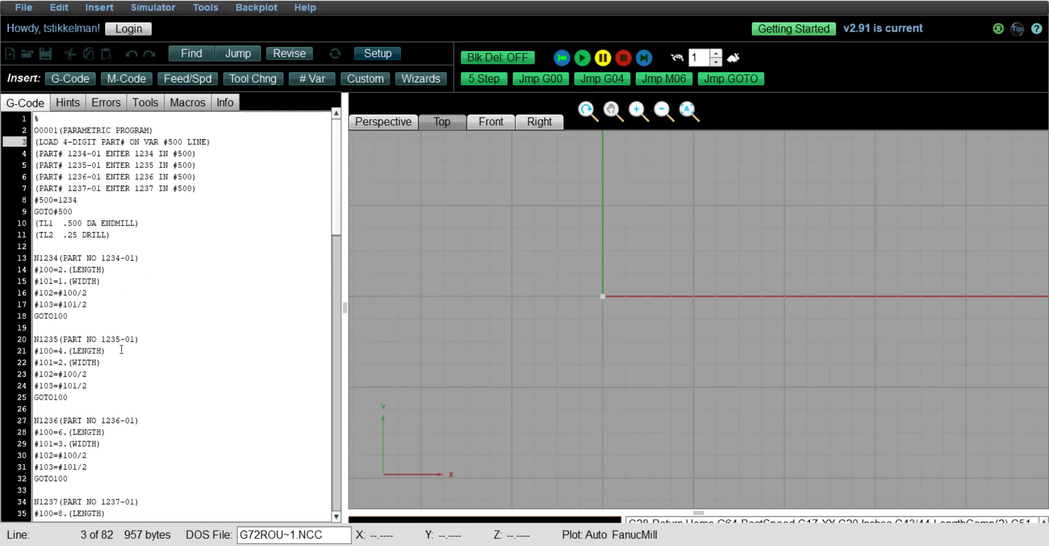
scroll(down, 3)
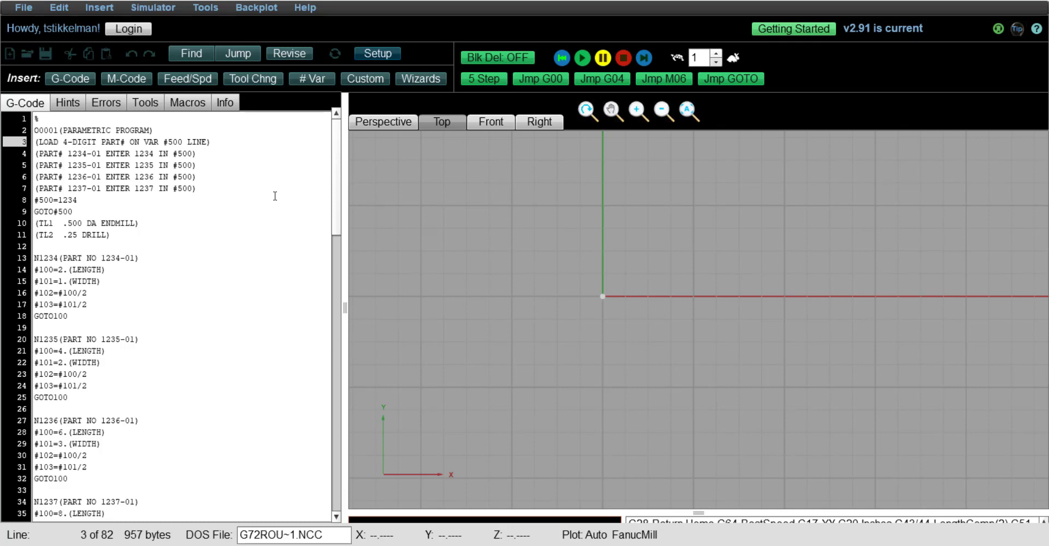
mouse_move(274, 199)
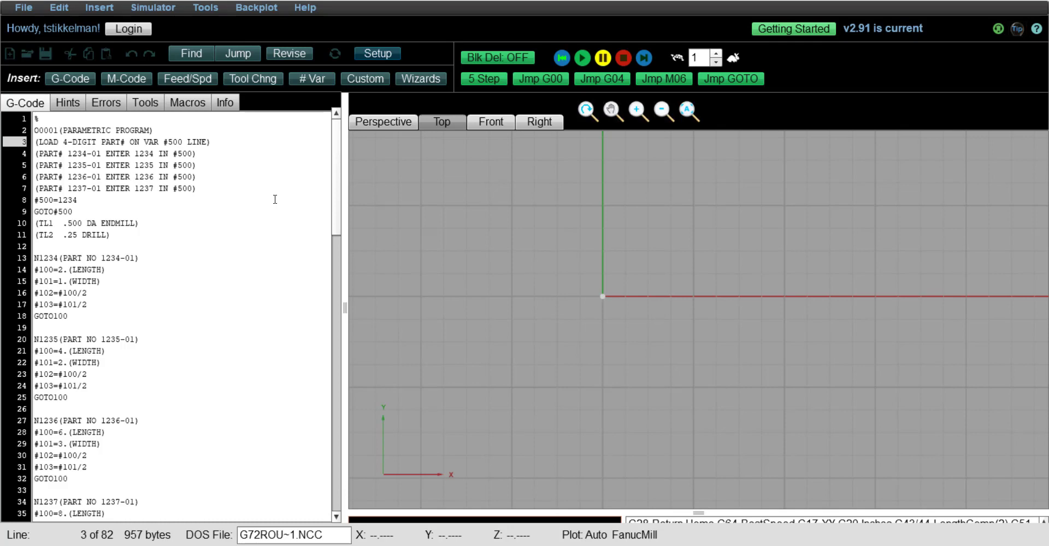
mouse_move(216, 141)
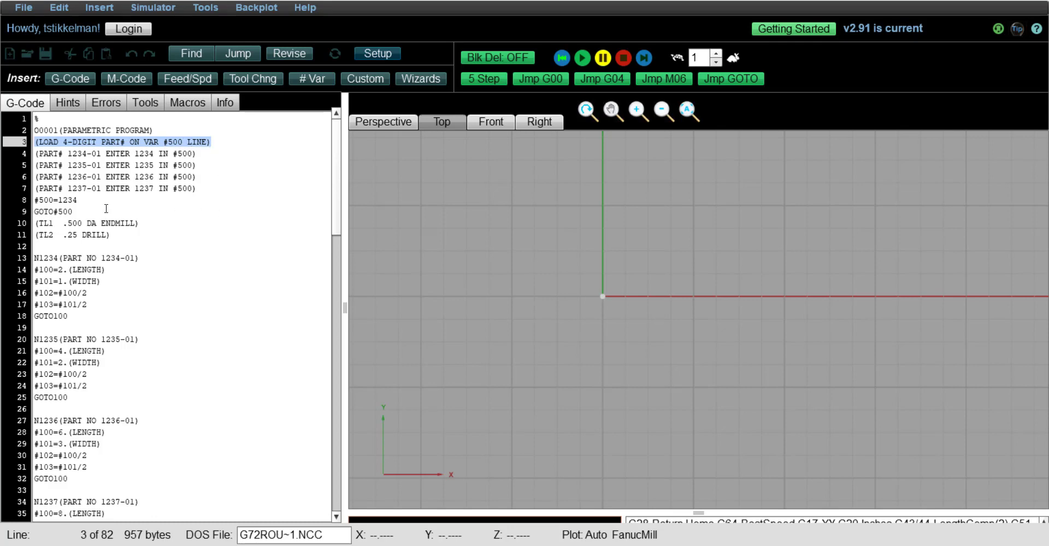
click(56, 199)
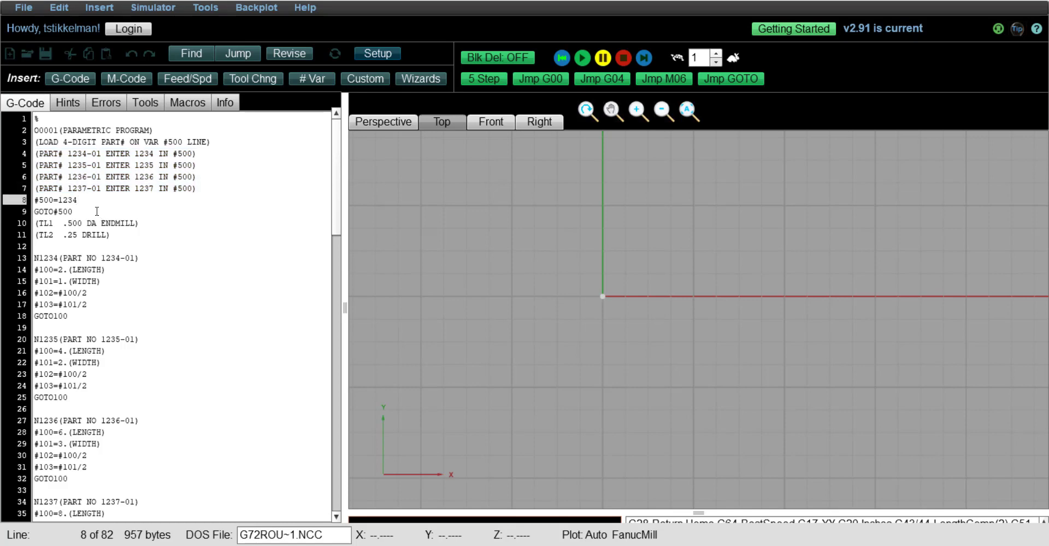
double_click(65, 200)
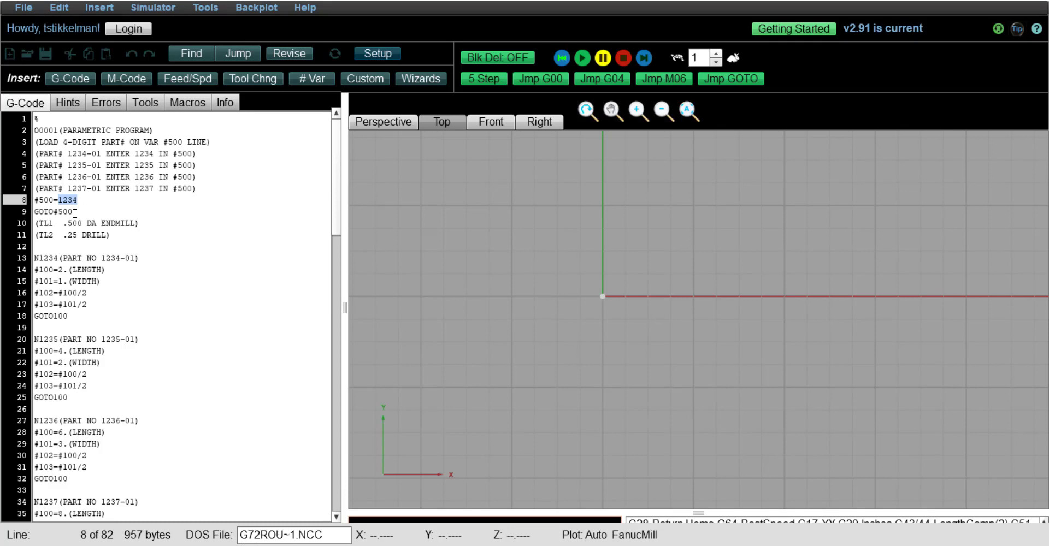
click(67, 212)
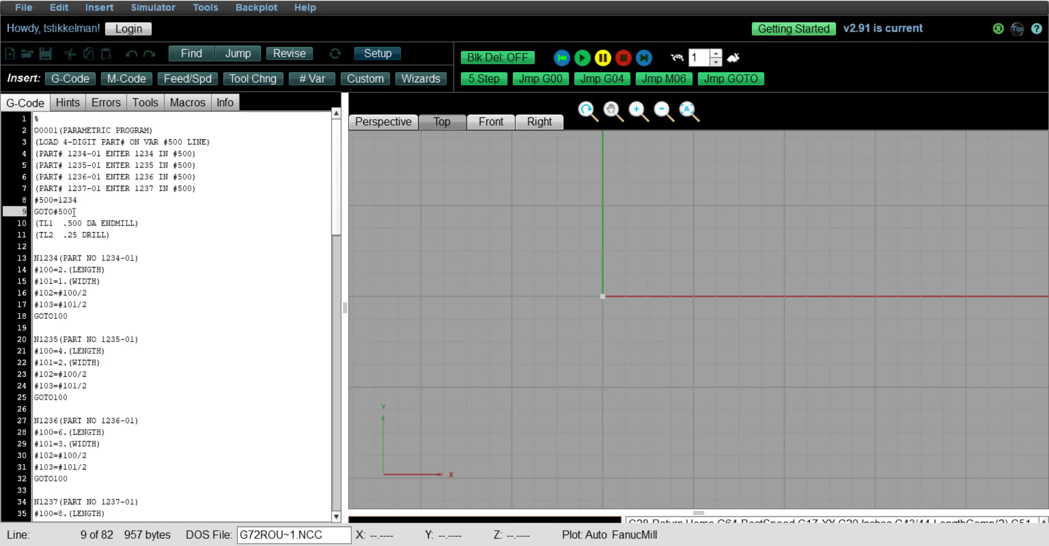
click(79, 201)
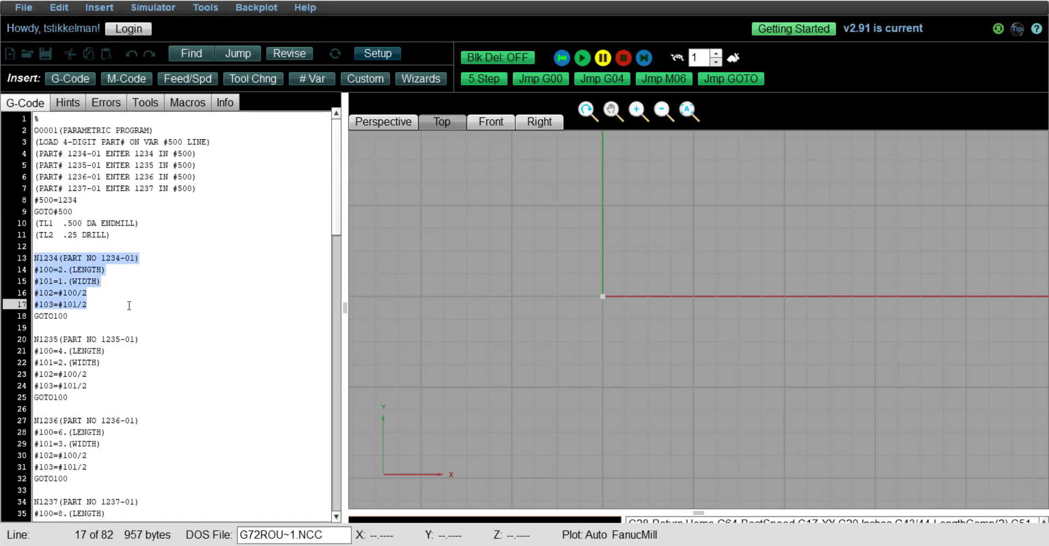
click(50, 316)
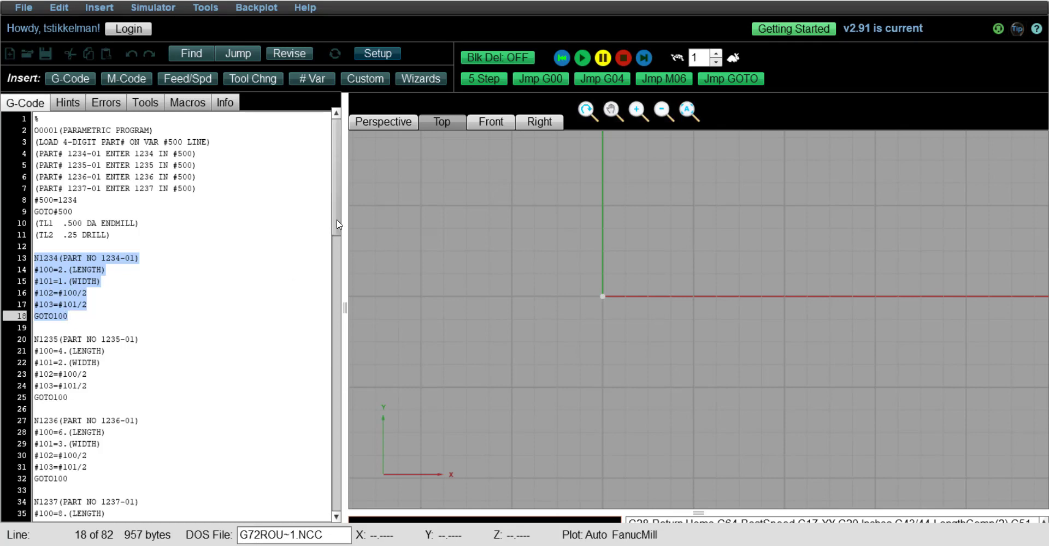
scroll(down, 3)
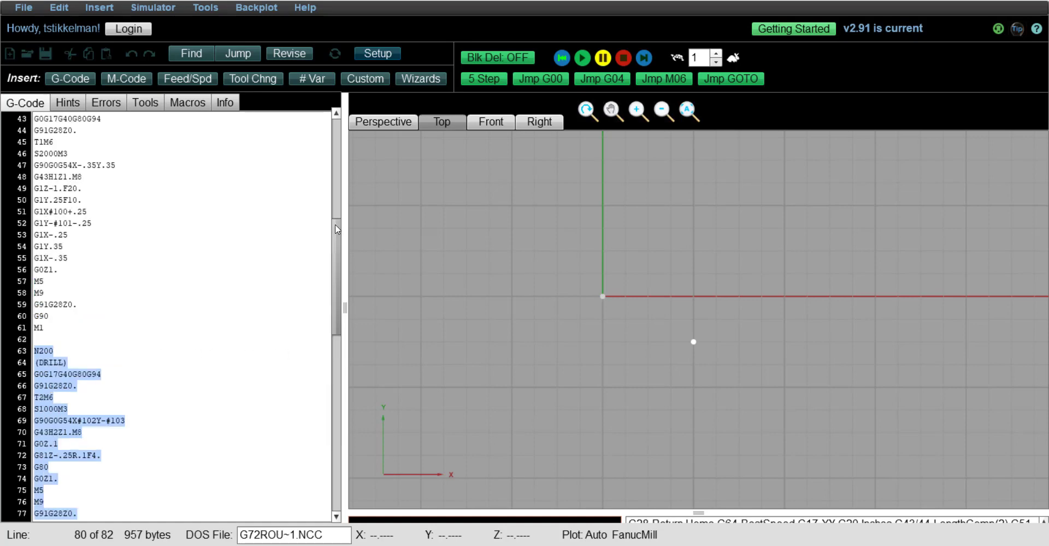
Rewind to the program start and run the backplot, drawing part 1234's rectangular toolpath.
click(562, 57)
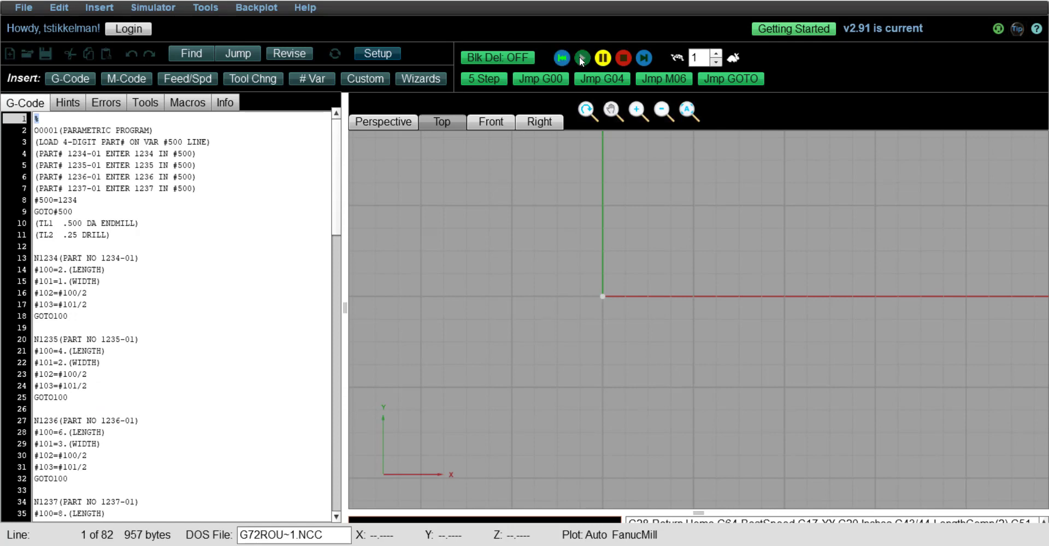
click(580, 58)
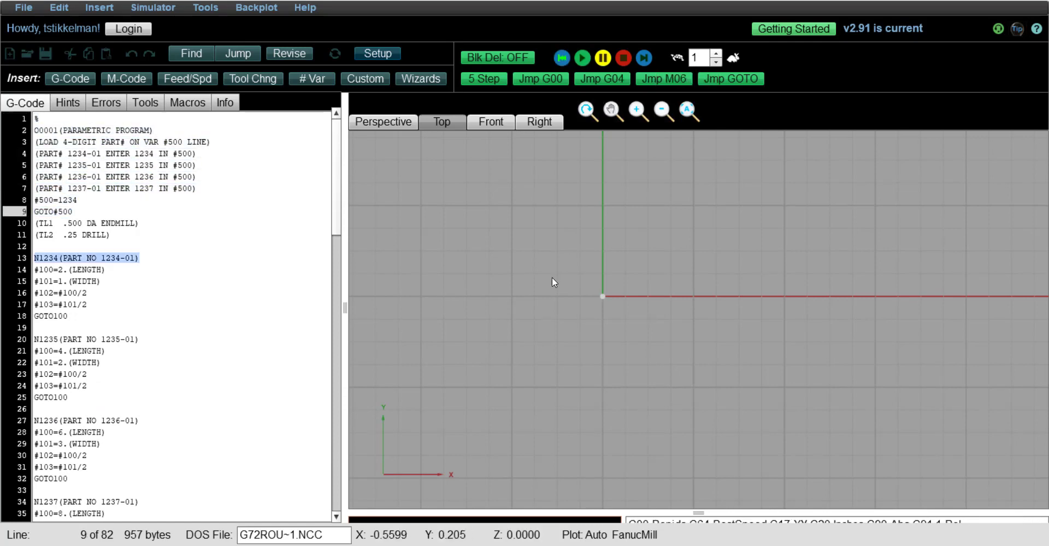
click(50, 316)
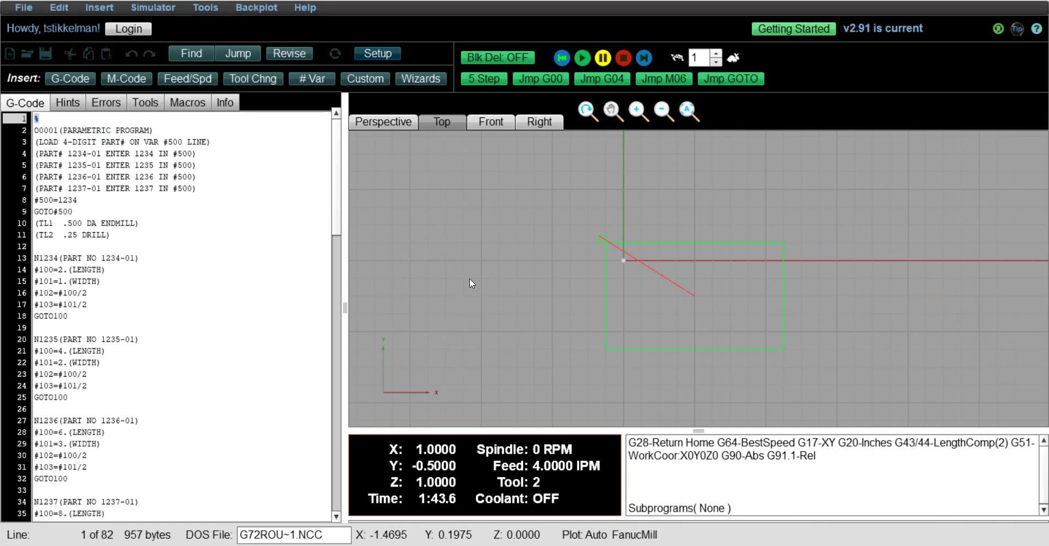
mouse_move(697, 261)
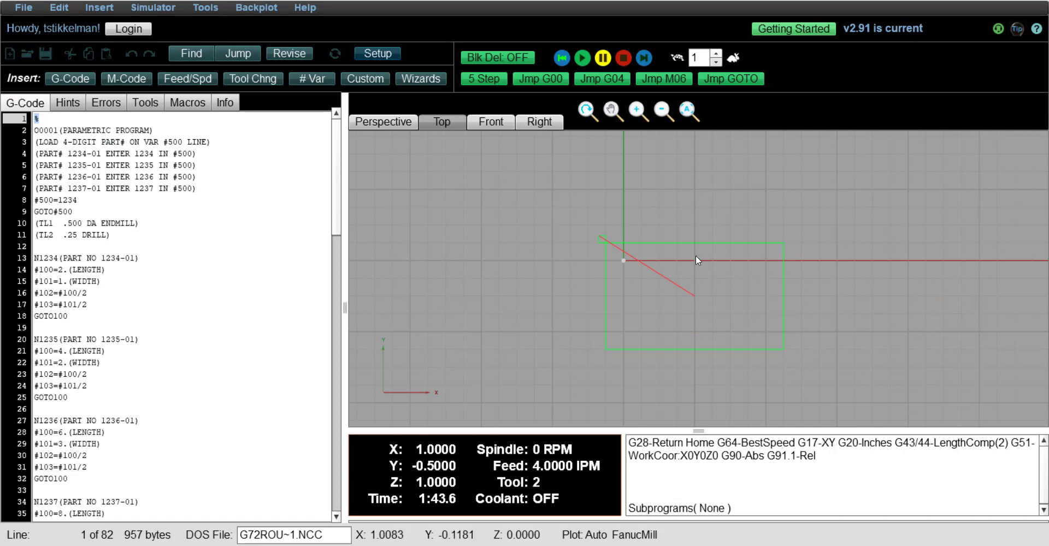
mouse_move(611, 249)
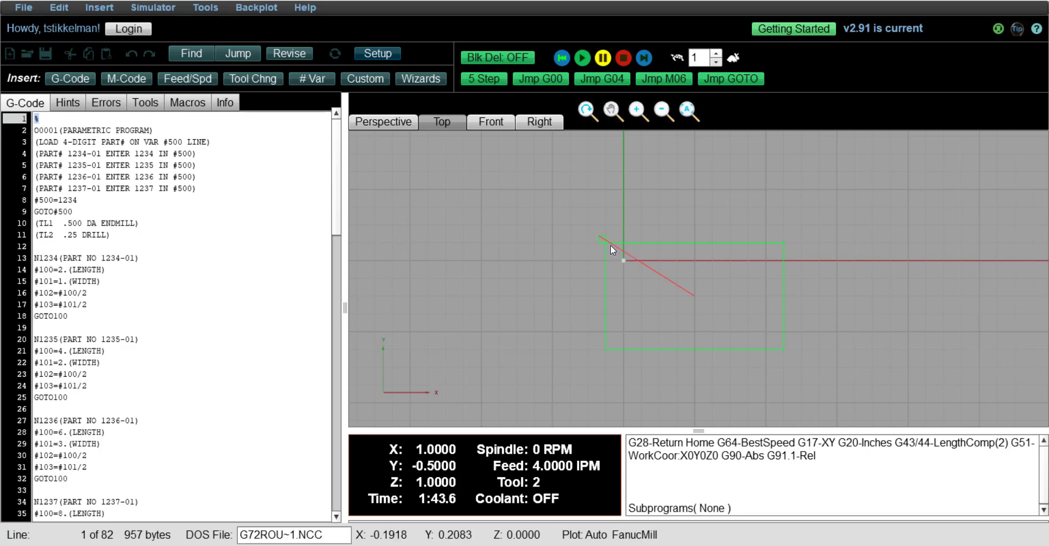
mouse_move(647, 246)
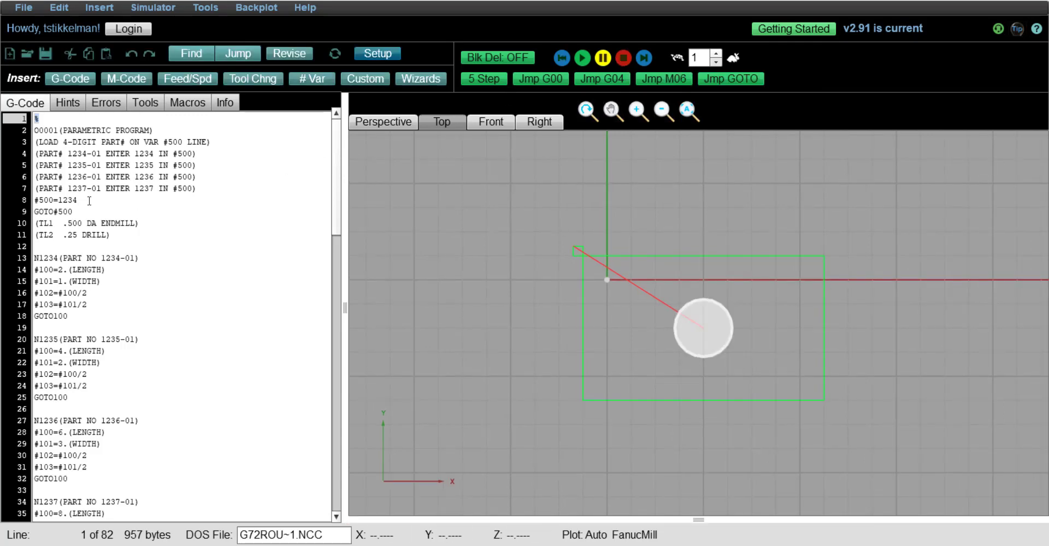
Edit line 8 from #500=1234 to #500=1235 and rewind the simulation to clear the backplot.
click(79, 200)
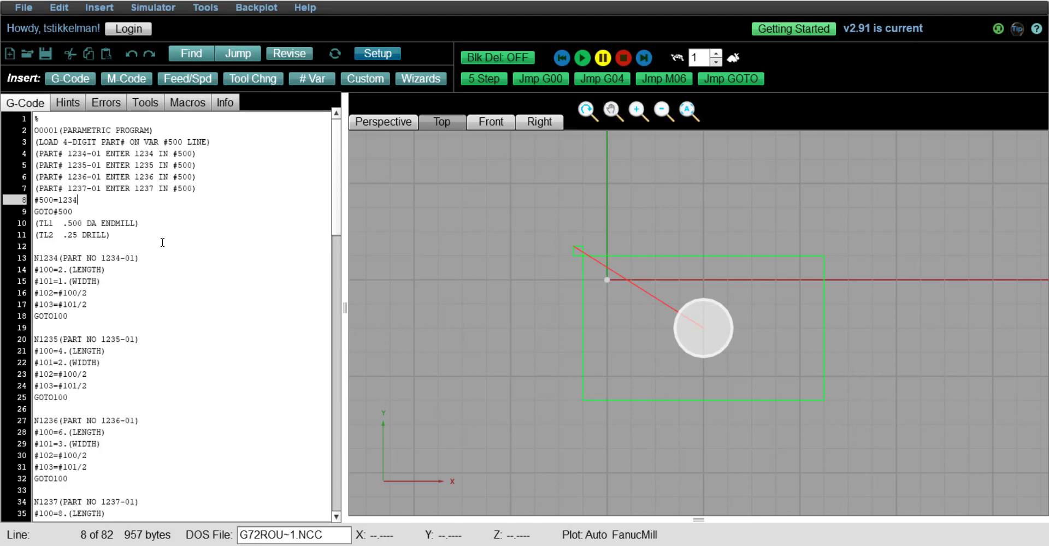
key(Backspace)
text(5)
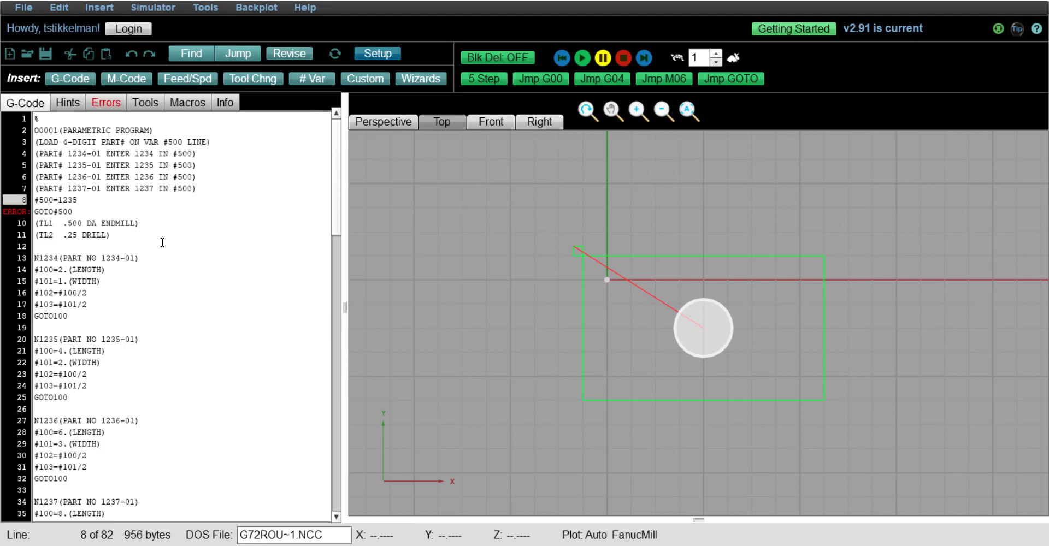
click(560, 58)
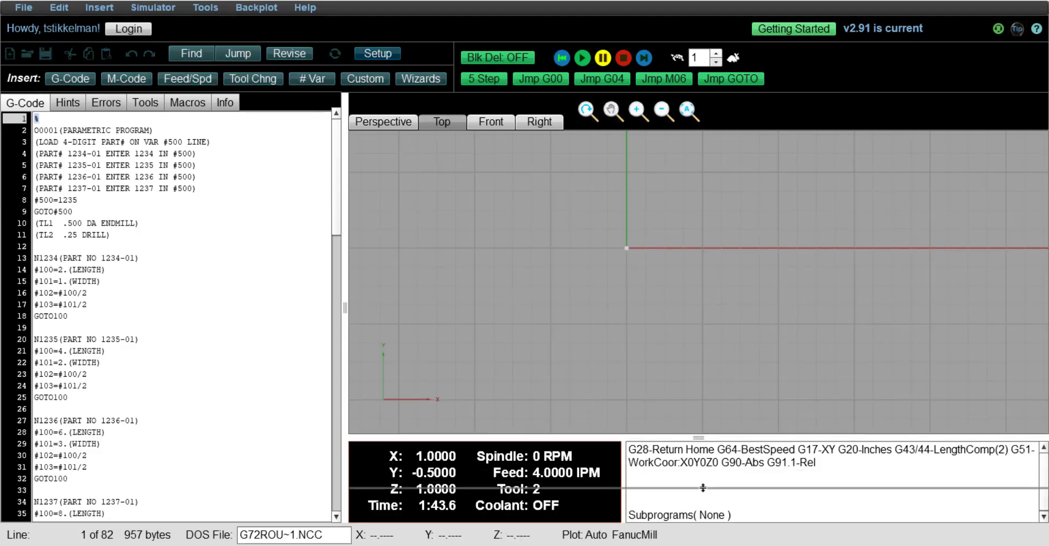
click(644, 58)
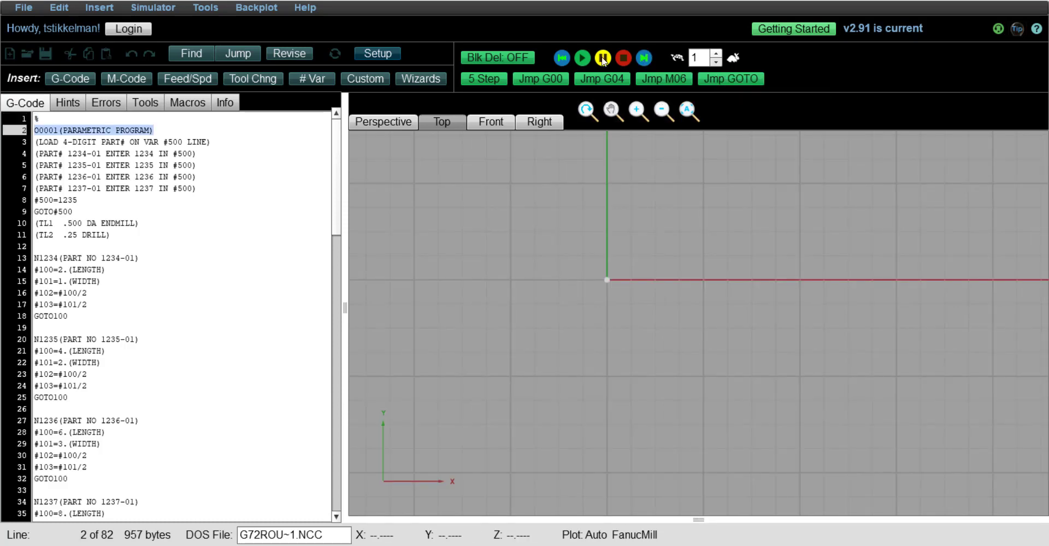
mouse_move(583, 58)
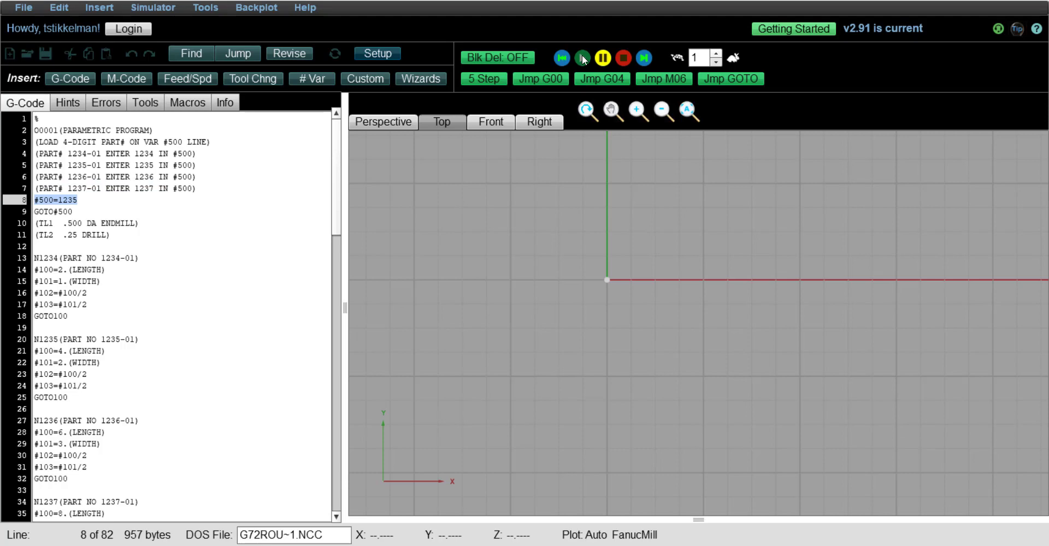
Single-step through the #500 assignment and the GOTO#500 jump into the N100 milling section.
click(581, 58)
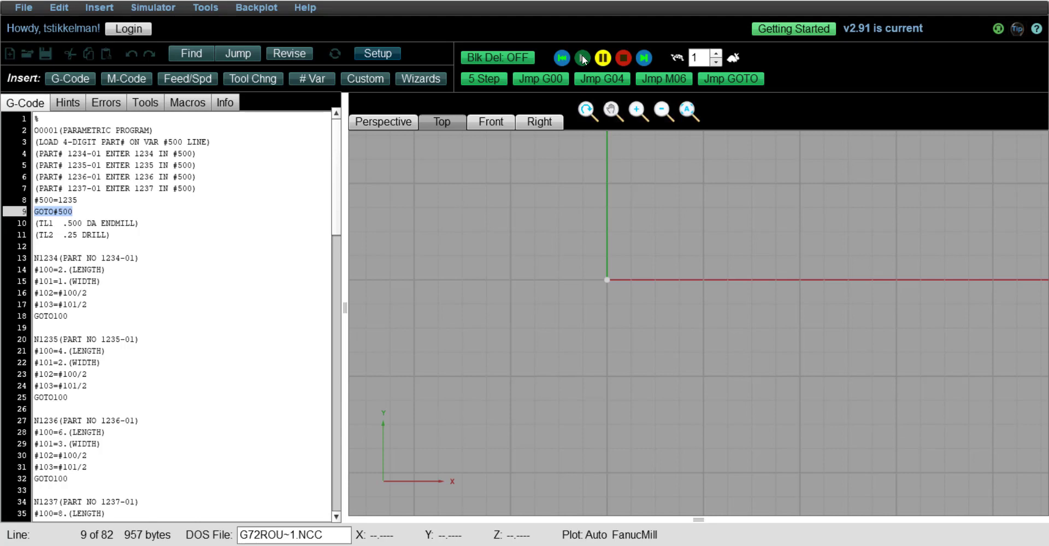
click(582, 58)
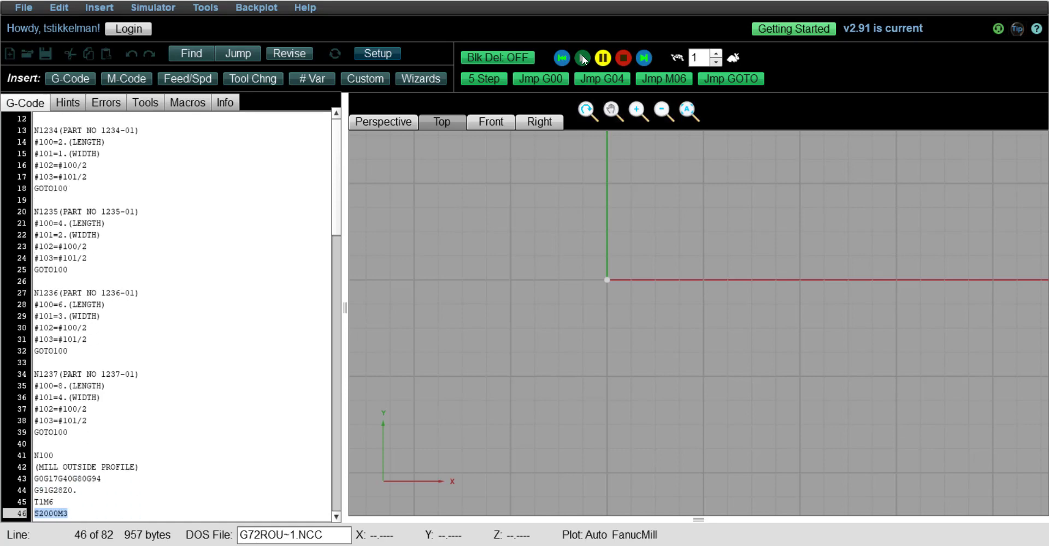
Single-step through part 1235's outside-profile moves and drill blocks to the program end.
click(581, 58)
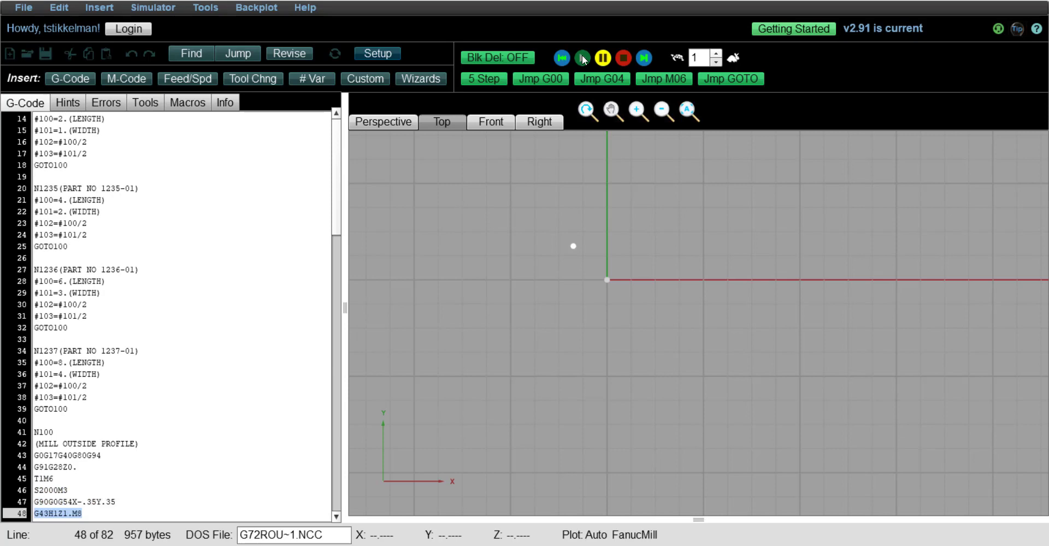
click(582, 58)
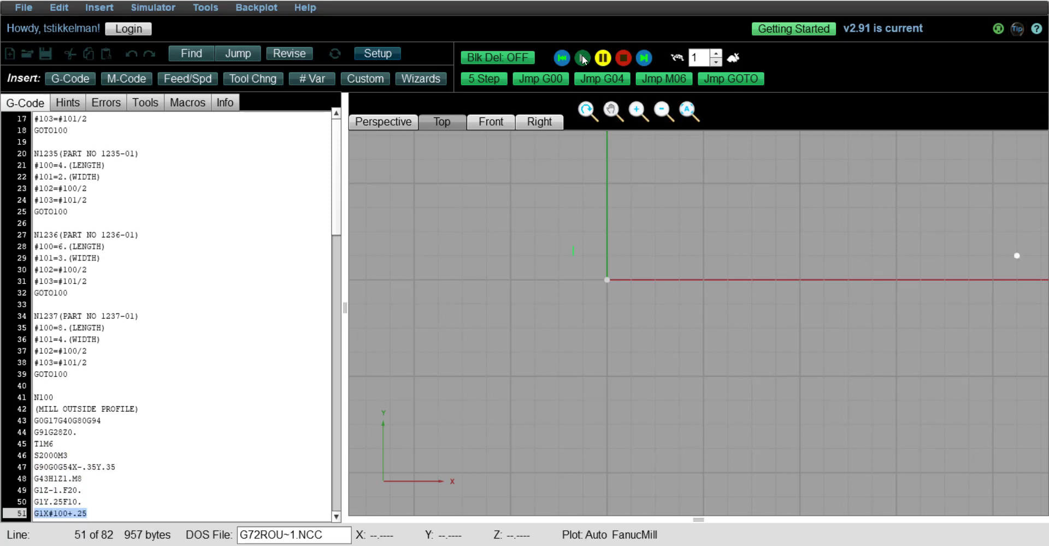
click(581, 58)
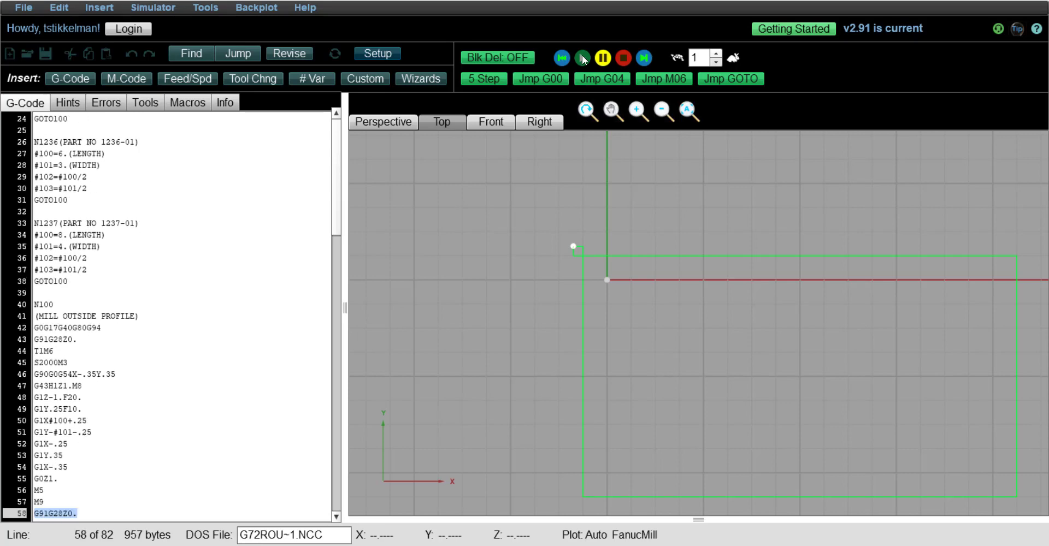
click(580, 58)
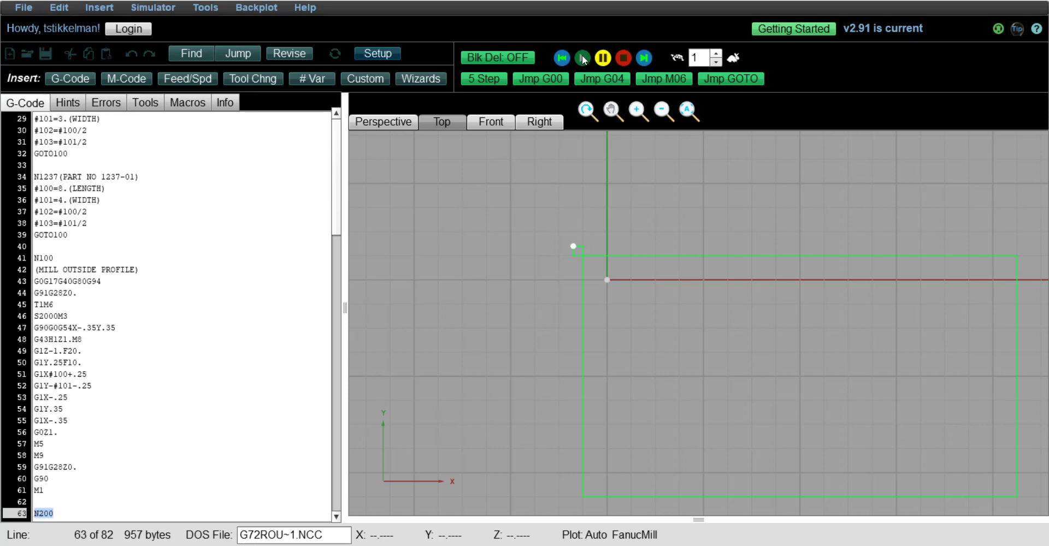
click(581, 58)
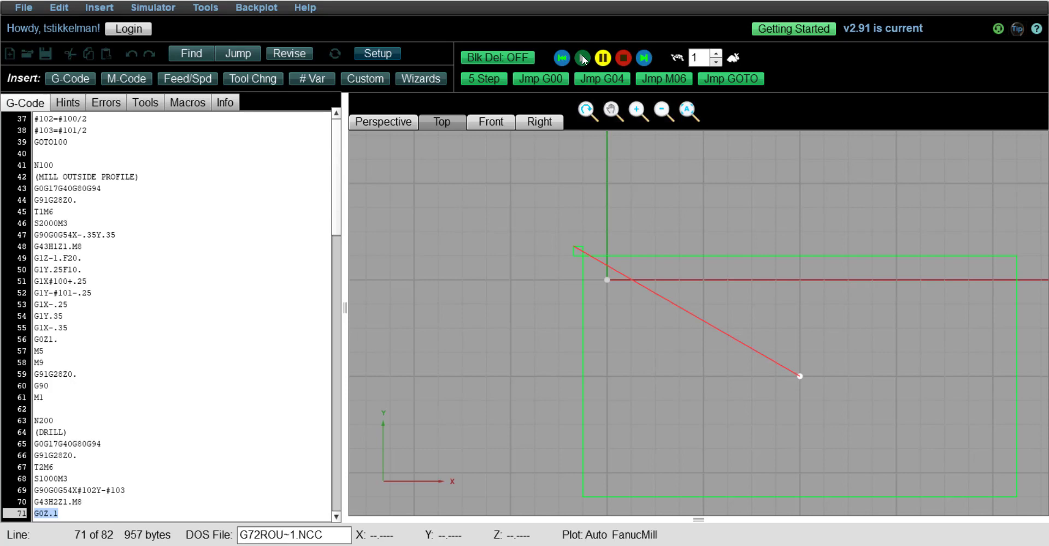
click(581, 58)
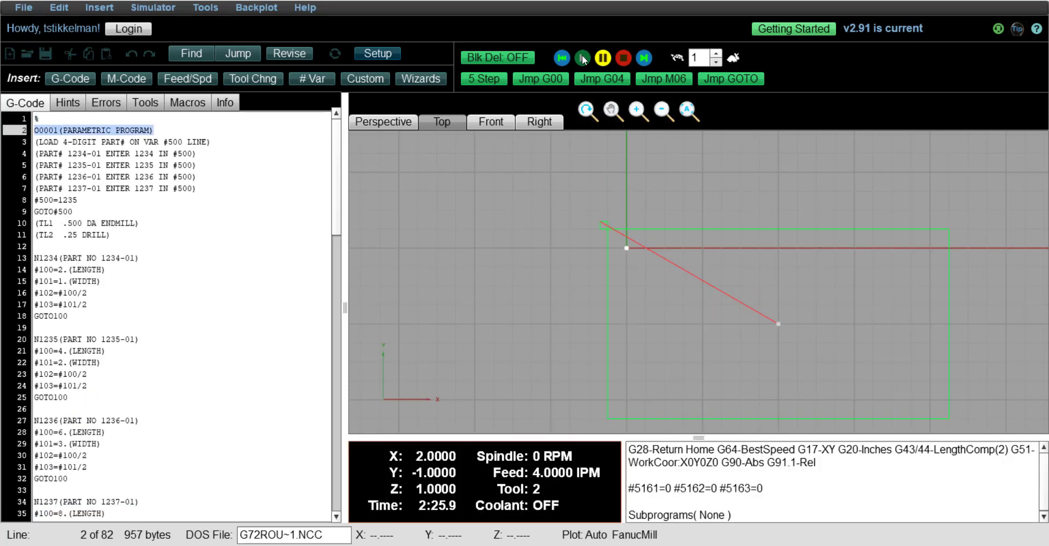
click(581, 58)
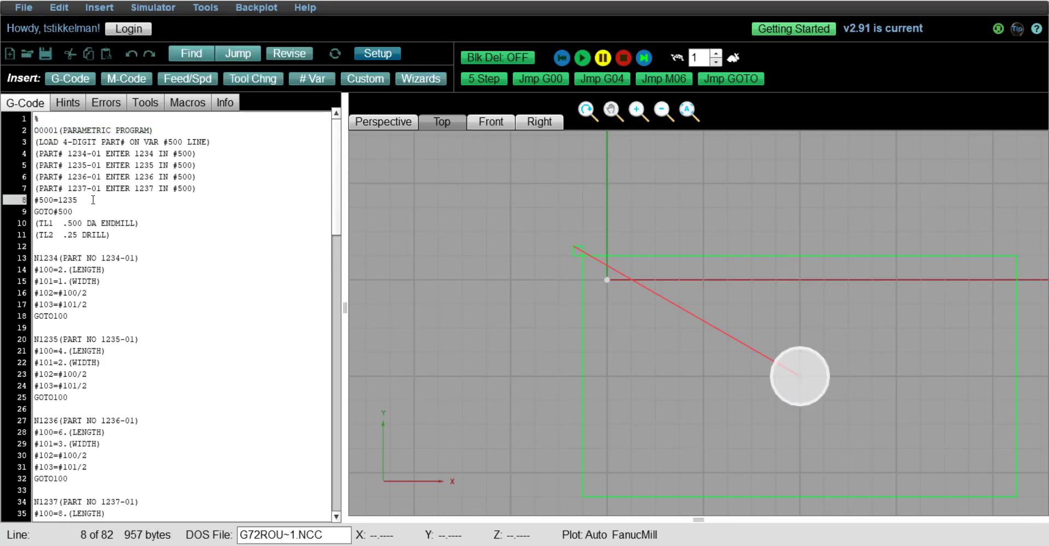
Change line 8 to #500=1237 and reset the simulation for a fresh run.
key(Backspace)
text(7)
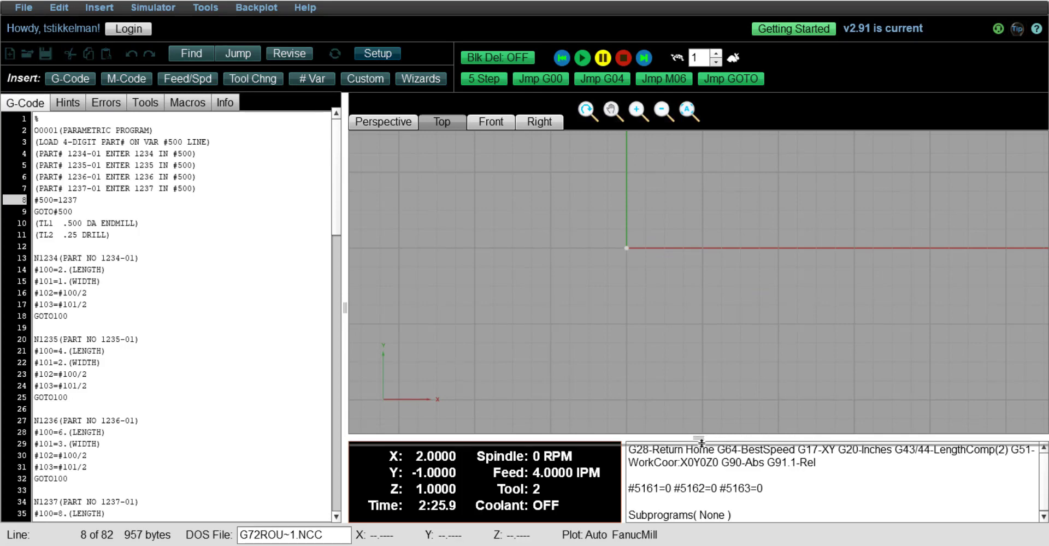
click(643, 58)
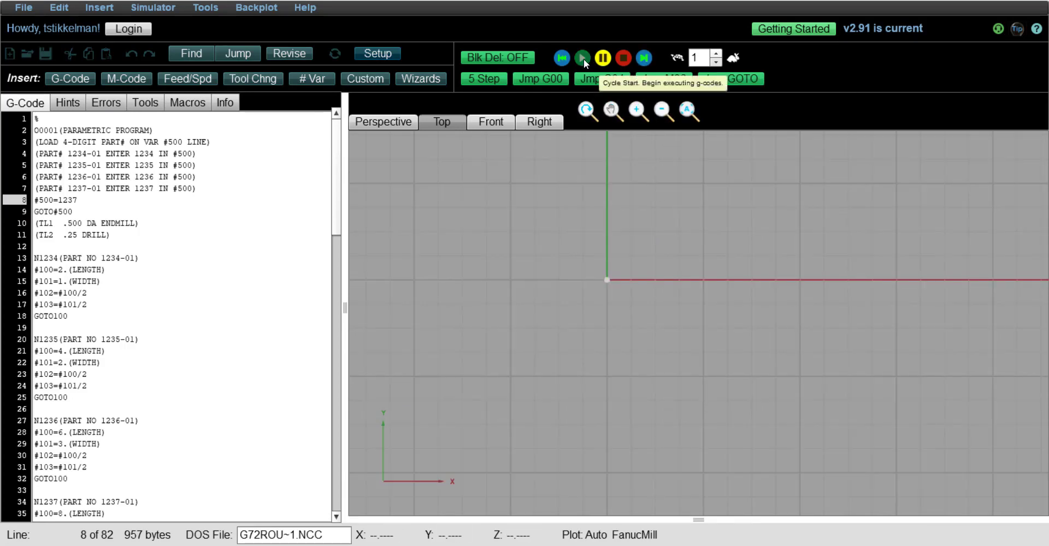
Single-step through the #500=1237 assignment, its GOTO jump and the N100 milling setup blocks.
click(582, 58)
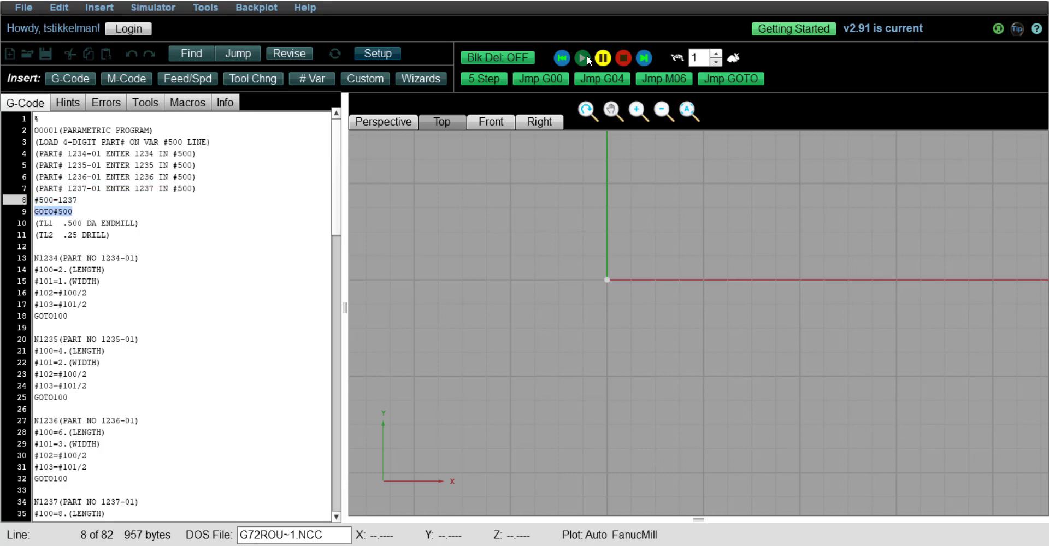
click(582, 58)
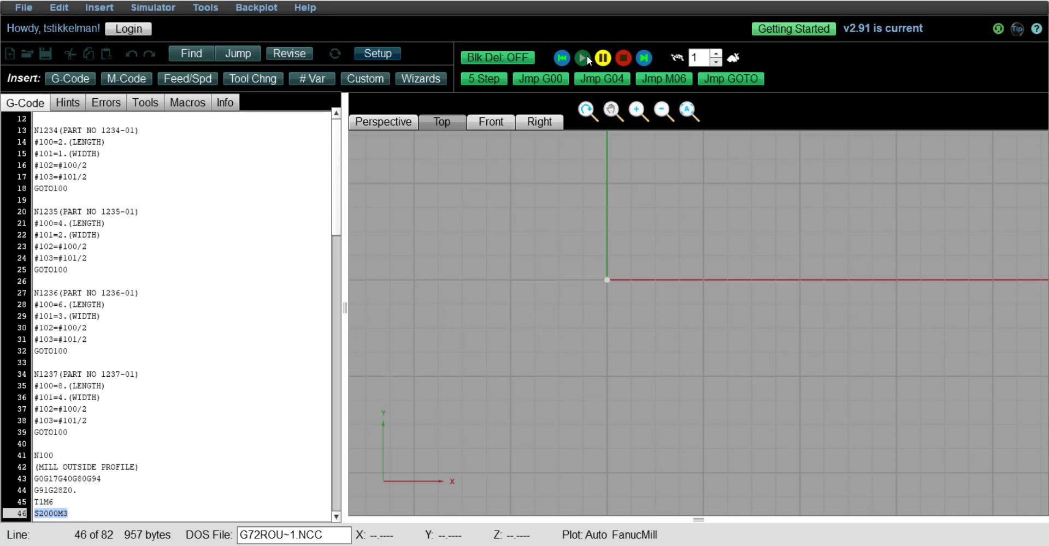
click(581, 58)
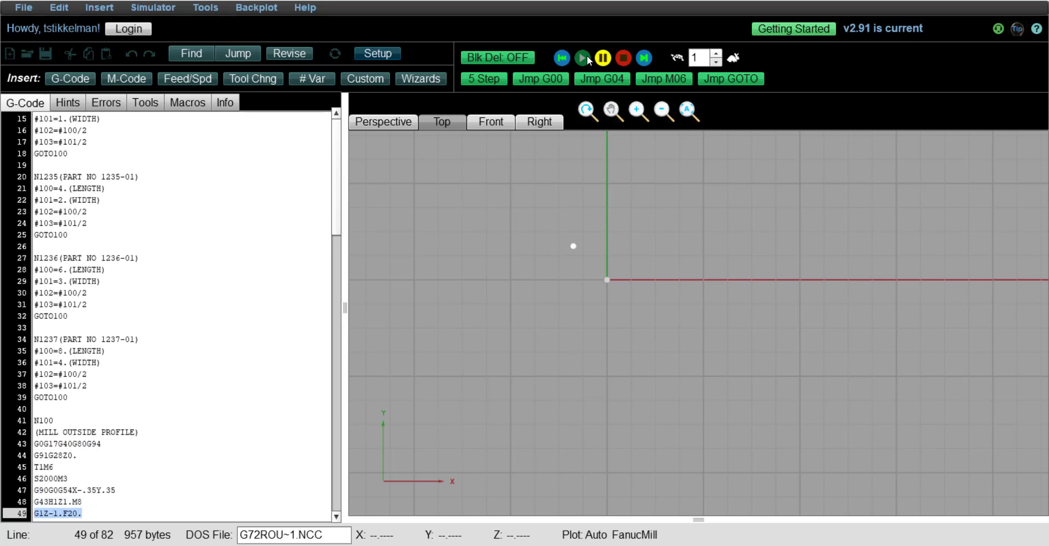
click(581, 58)
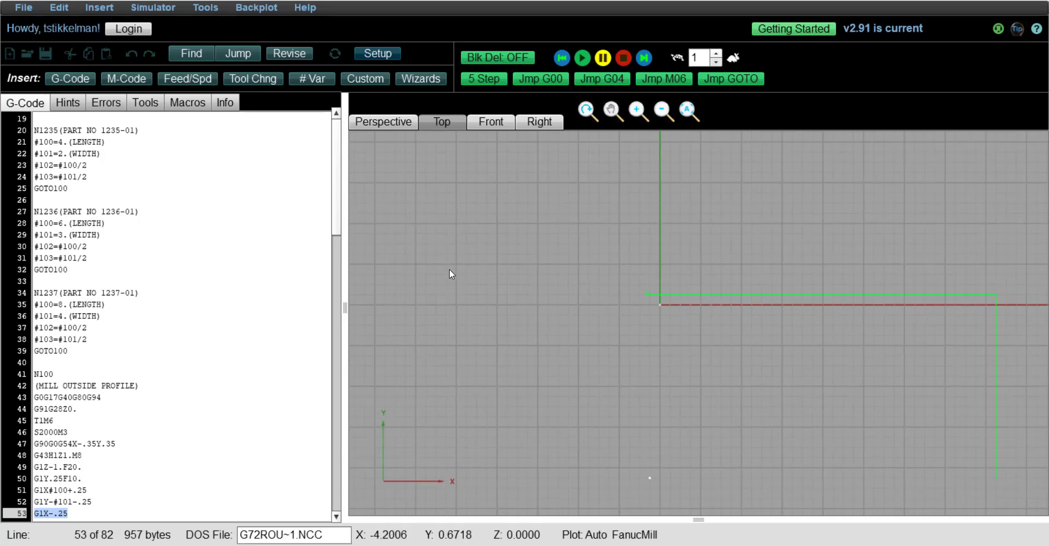
Single-step through part 1237's profile moves and N200 drill blocks to the program end.
click(581, 58)
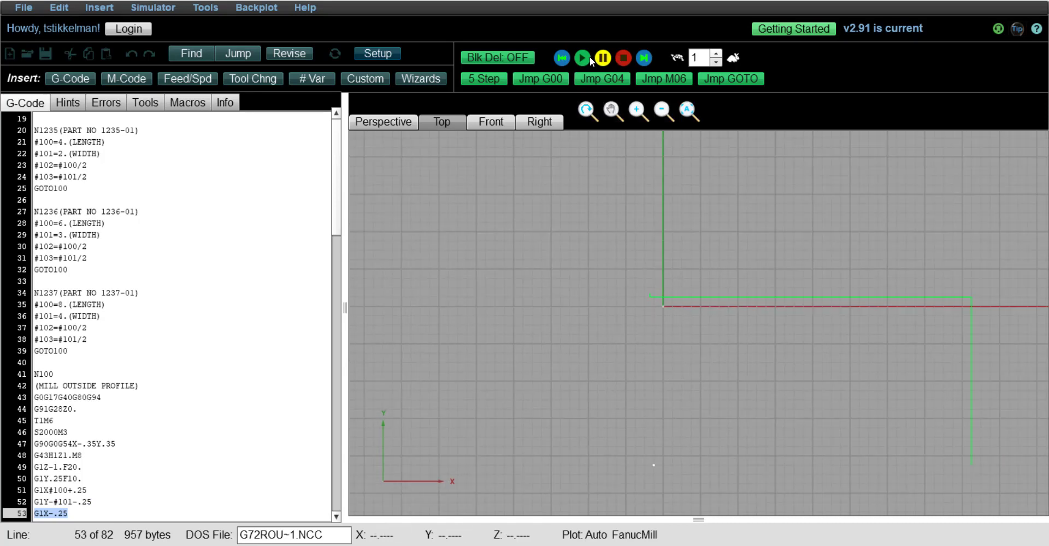
click(582, 58)
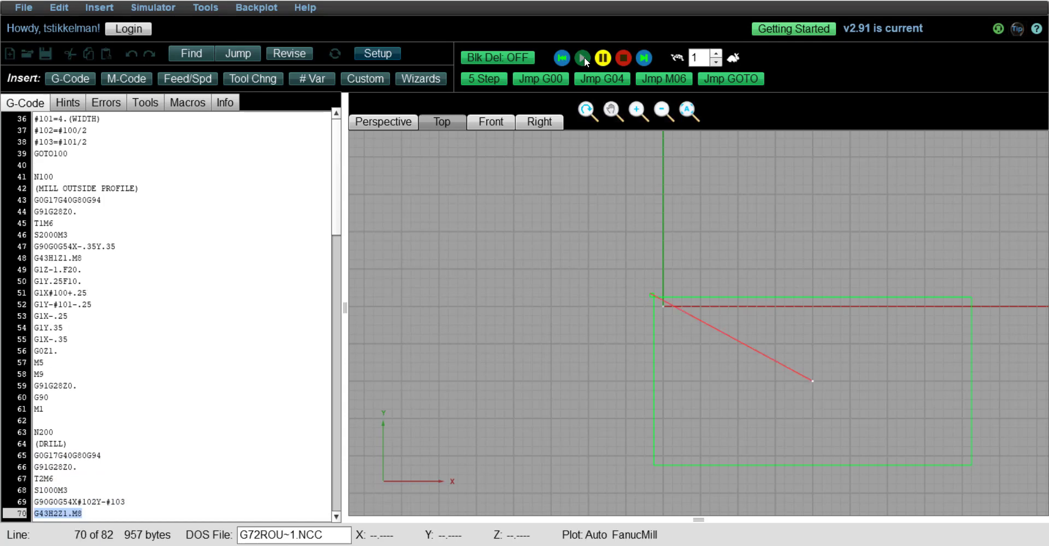
click(581, 58)
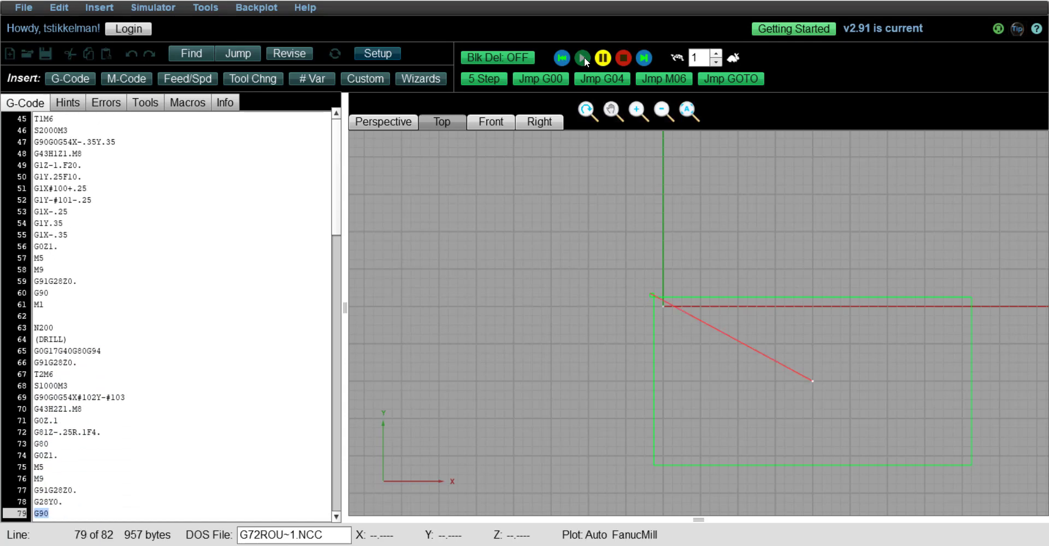
click(581, 58)
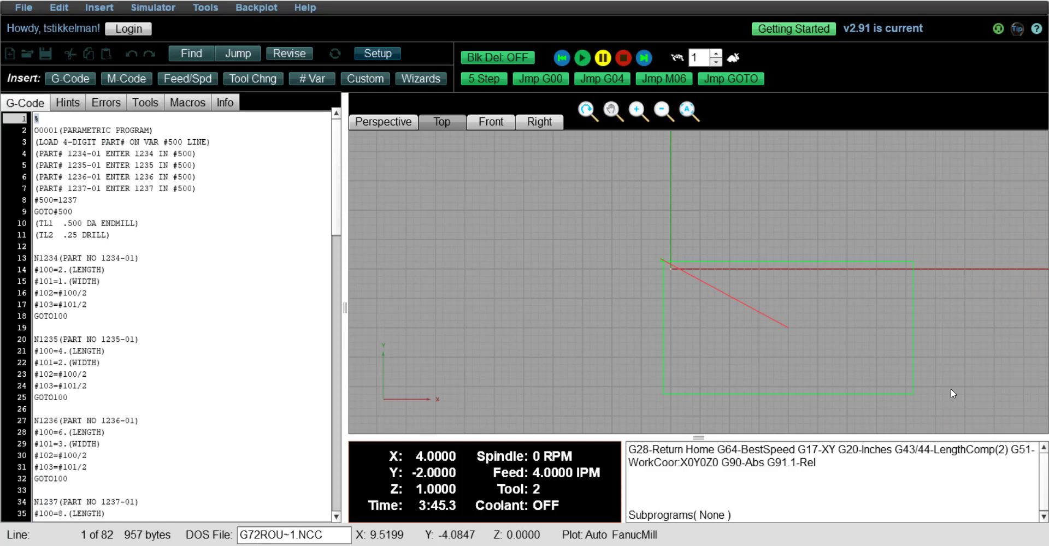